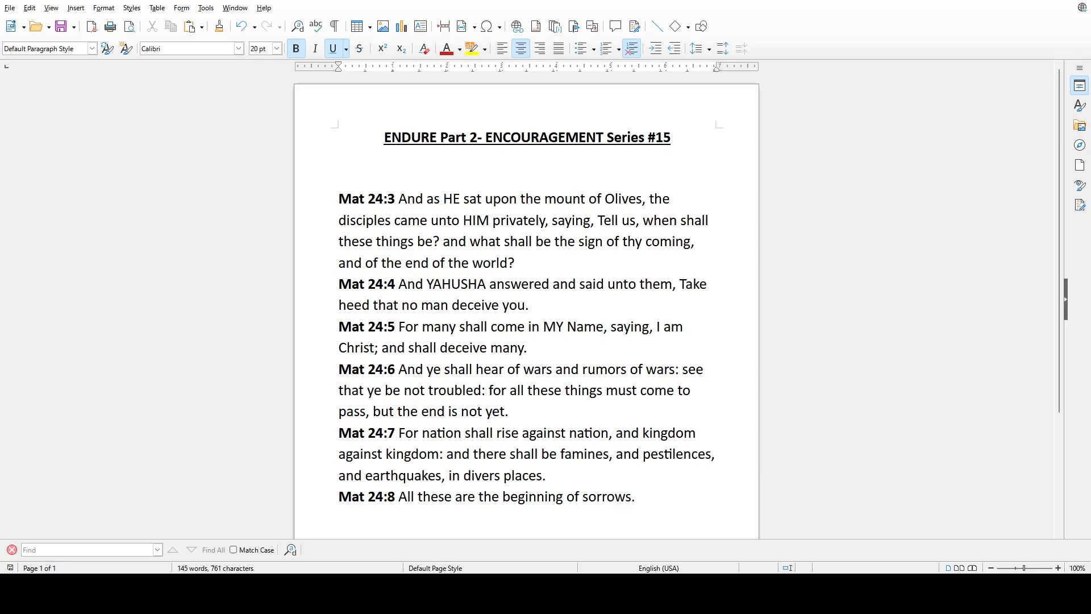
pyautogui.moveTo(773, 369)
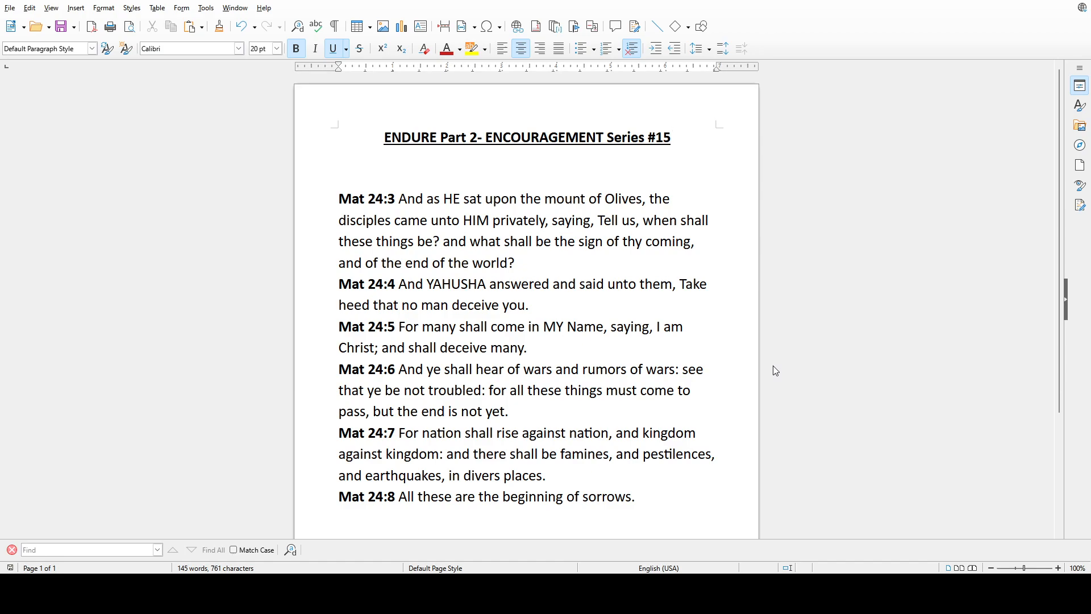
pyautogui.click(671, 138)
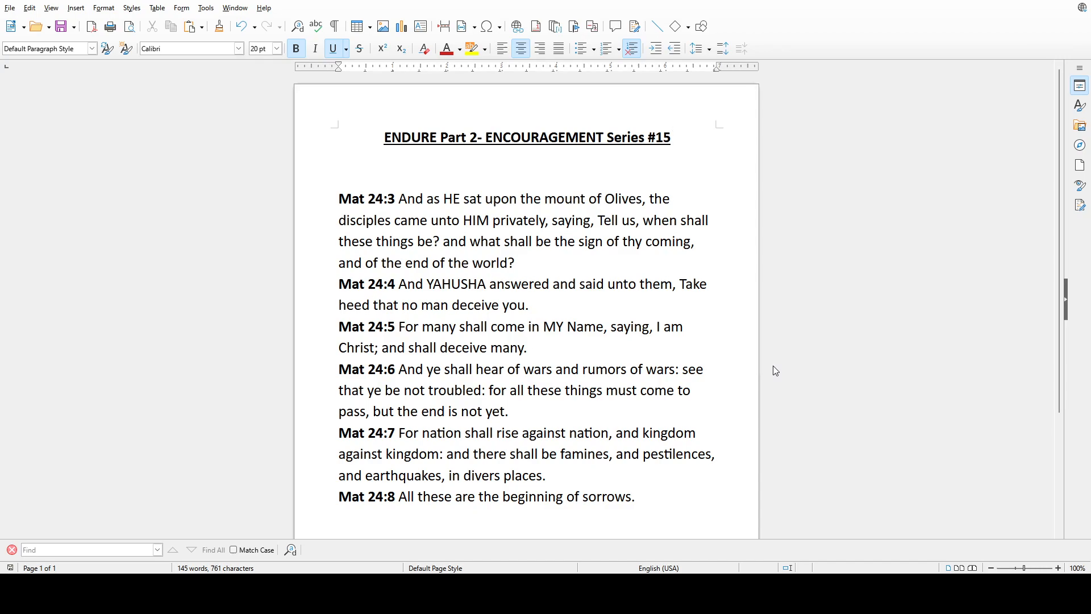
pyautogui.click(672, 138)
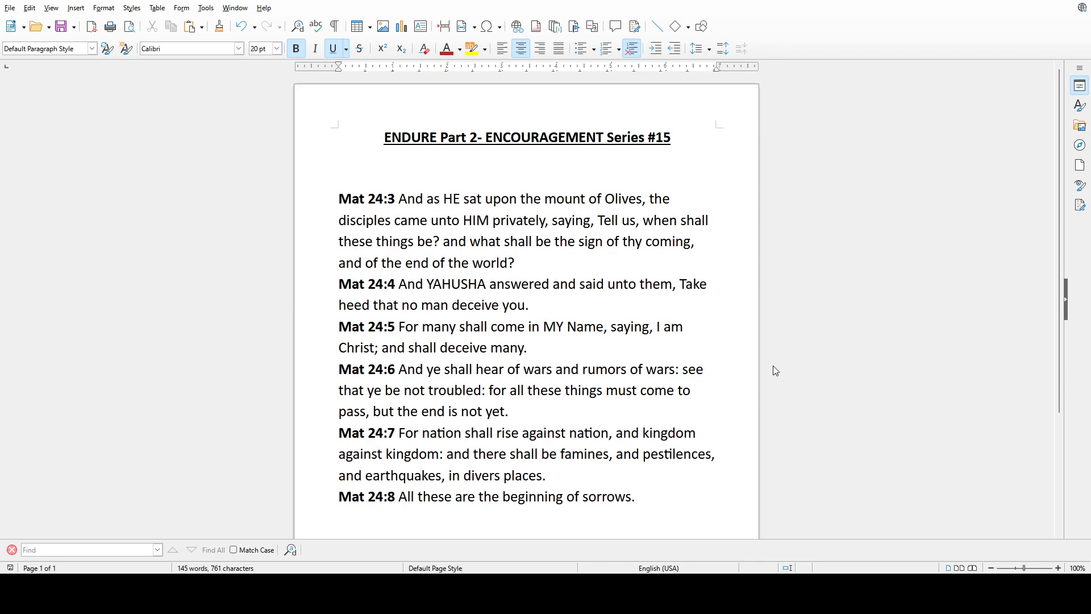
pyautogui.click(671, 137)
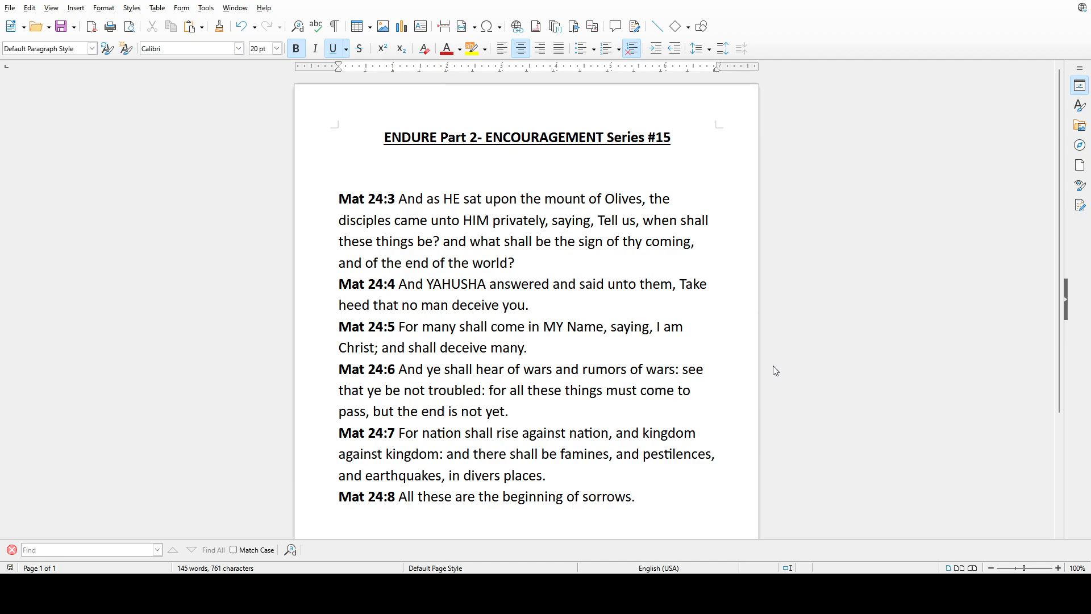
pyautogui.click(670, 137)
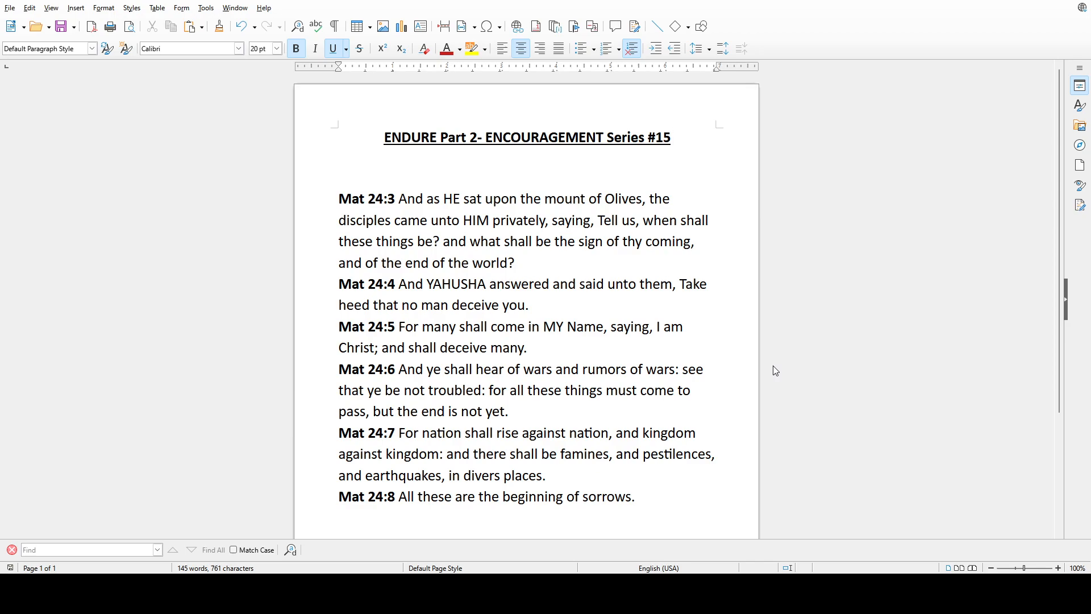
pyautogui.click(672, 137)
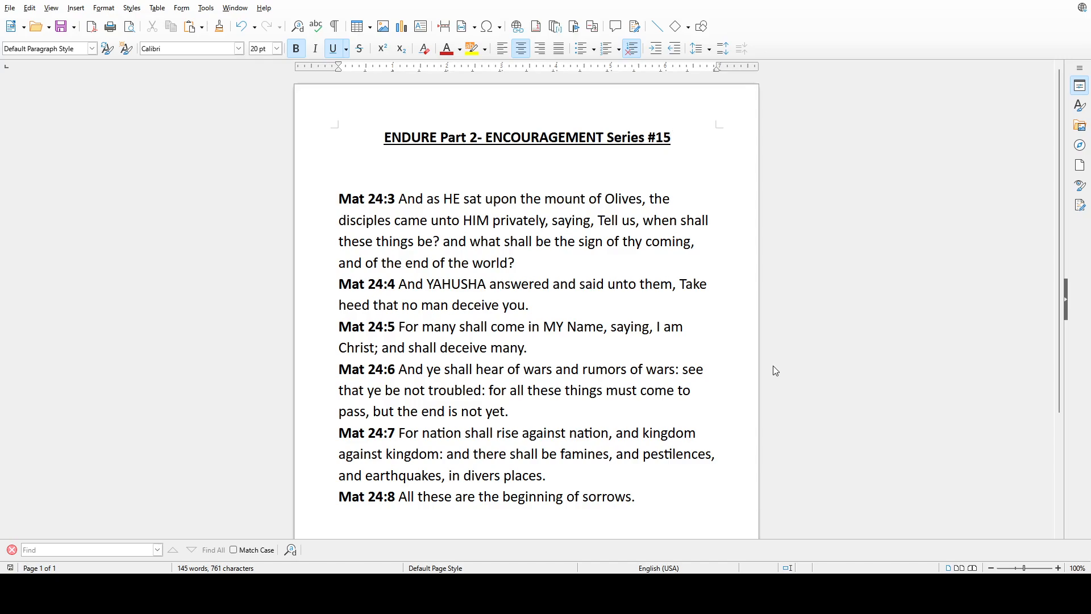
pyautogui.click(671, 138)
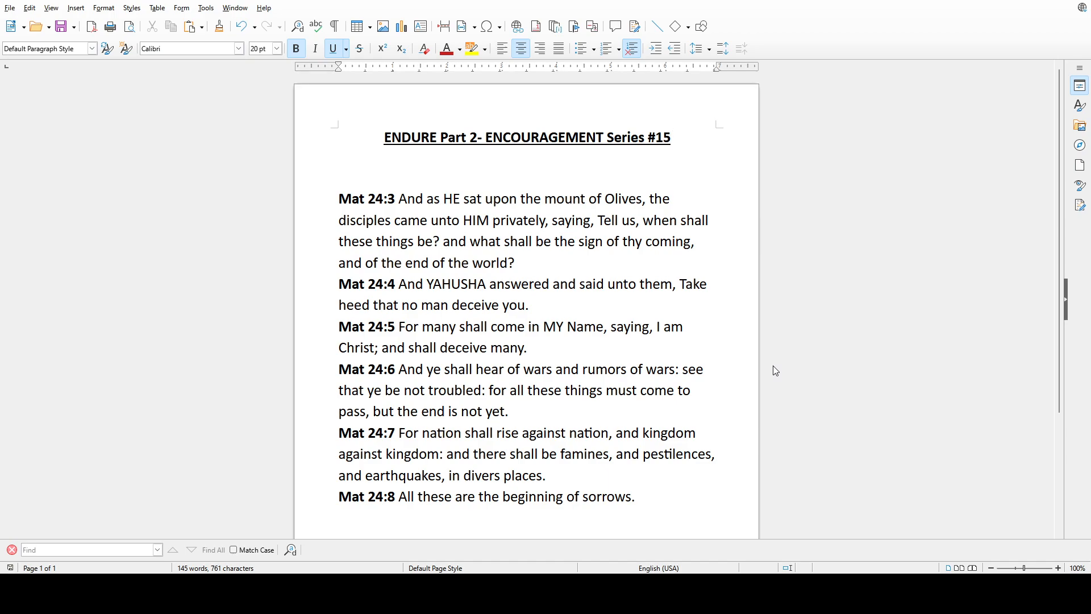
pyautogui.click(671, 136)
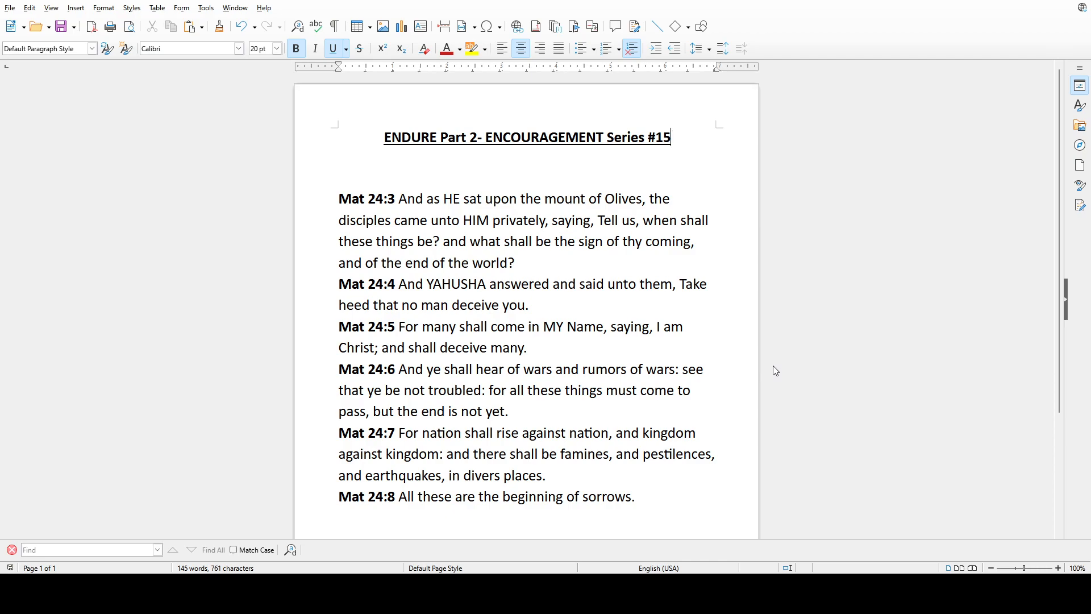
pyautogui.moveTo(710, 372)
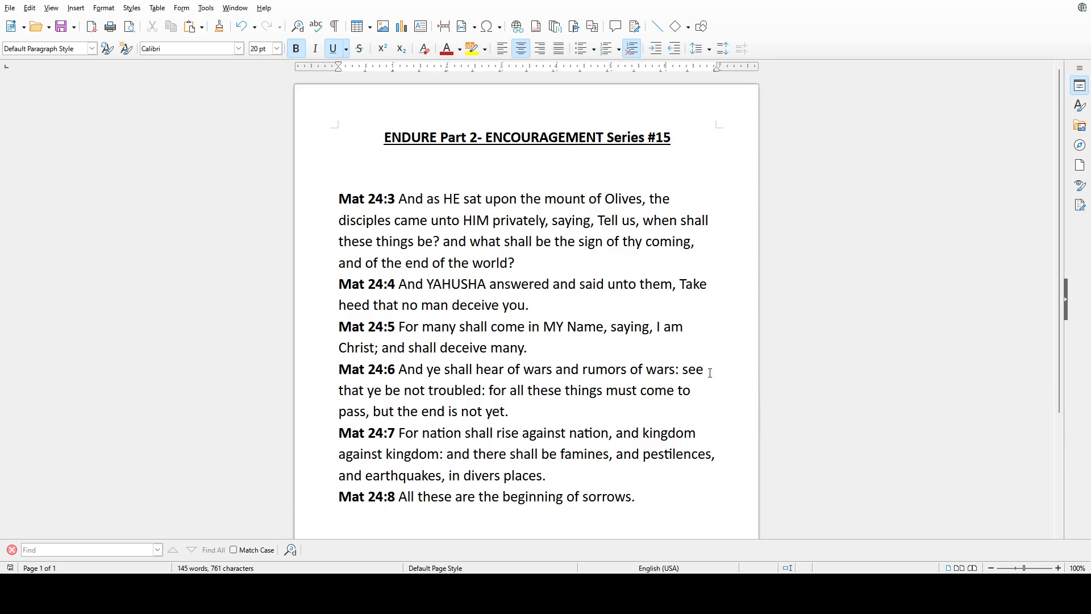
pyautogui.moveTo(605, 491)
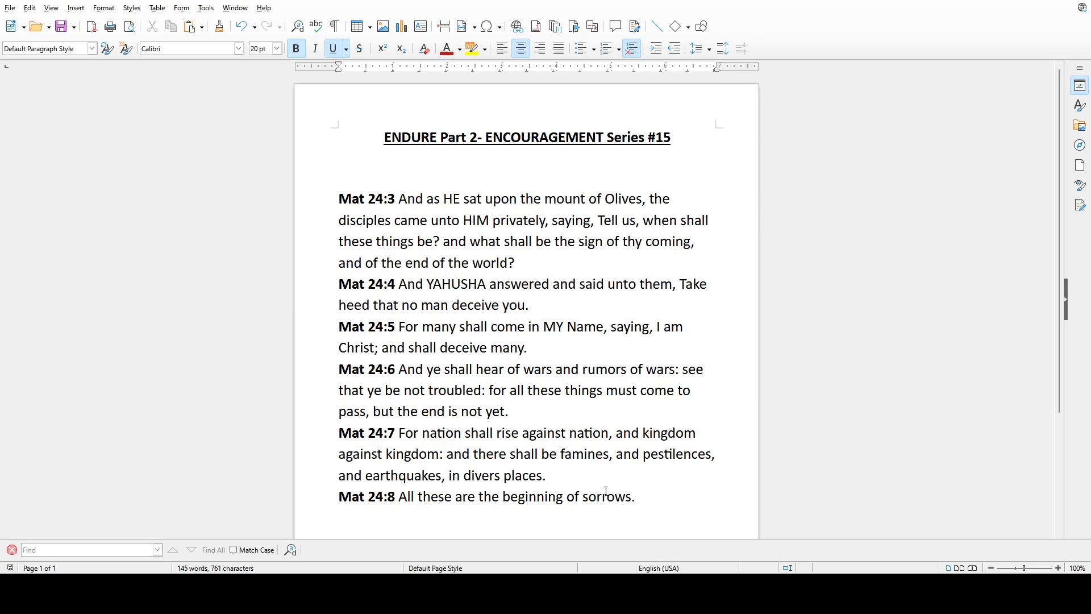
pyautogui.click(673, 137)
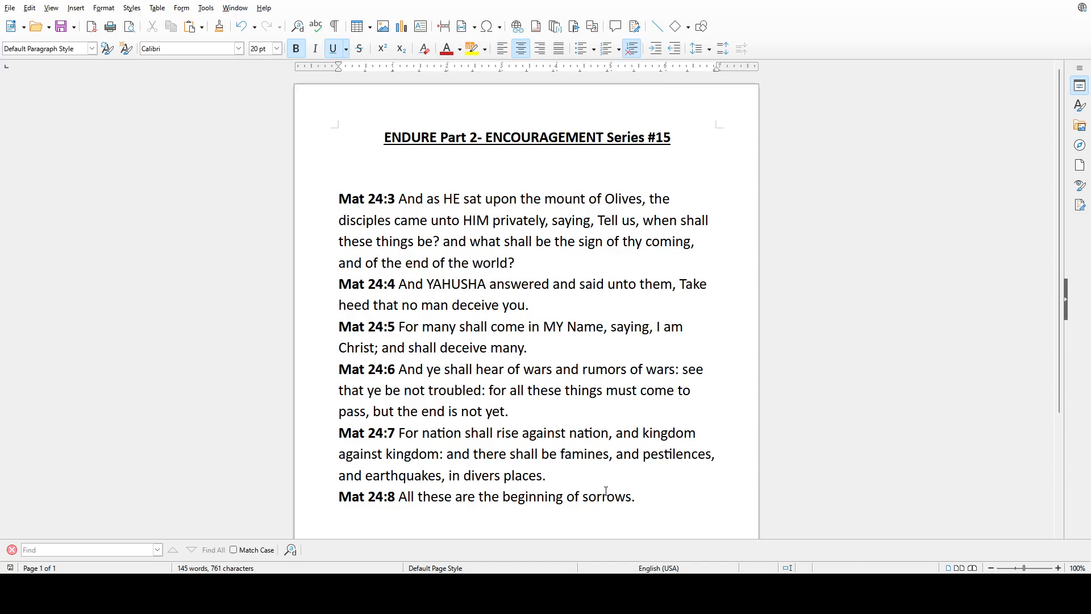
pyautogui.click(671, 138)
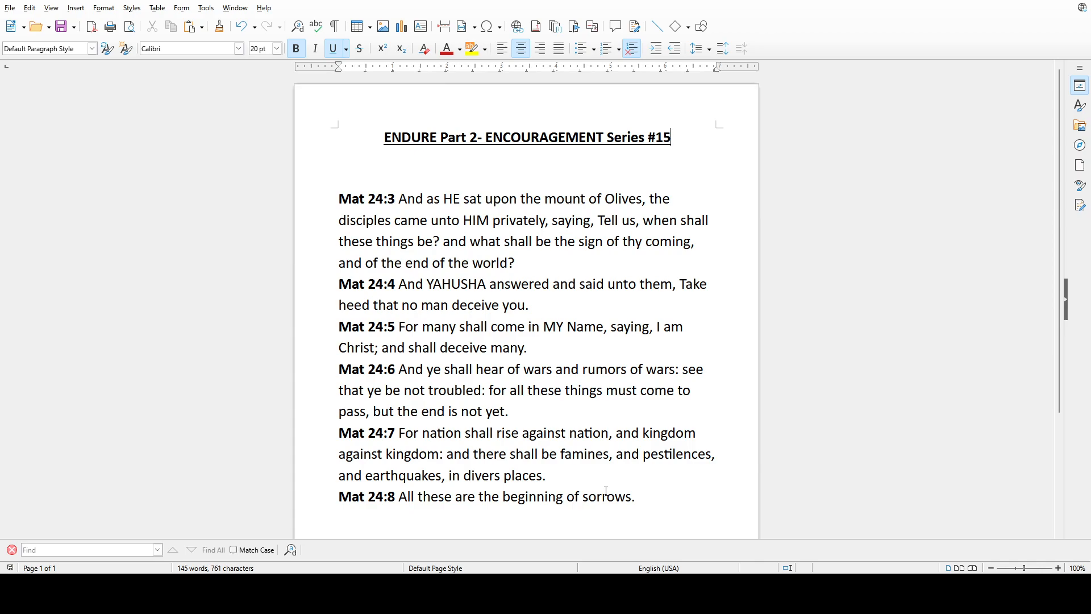
pyautogui.moveTo(605, 530)
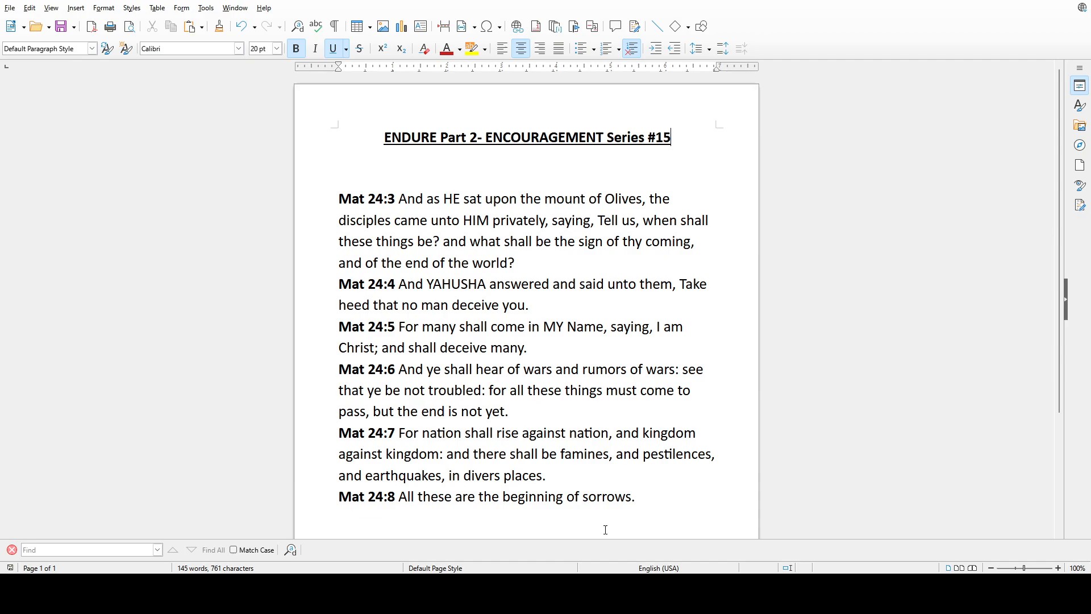
pyautogui.moveTo(648, 537)
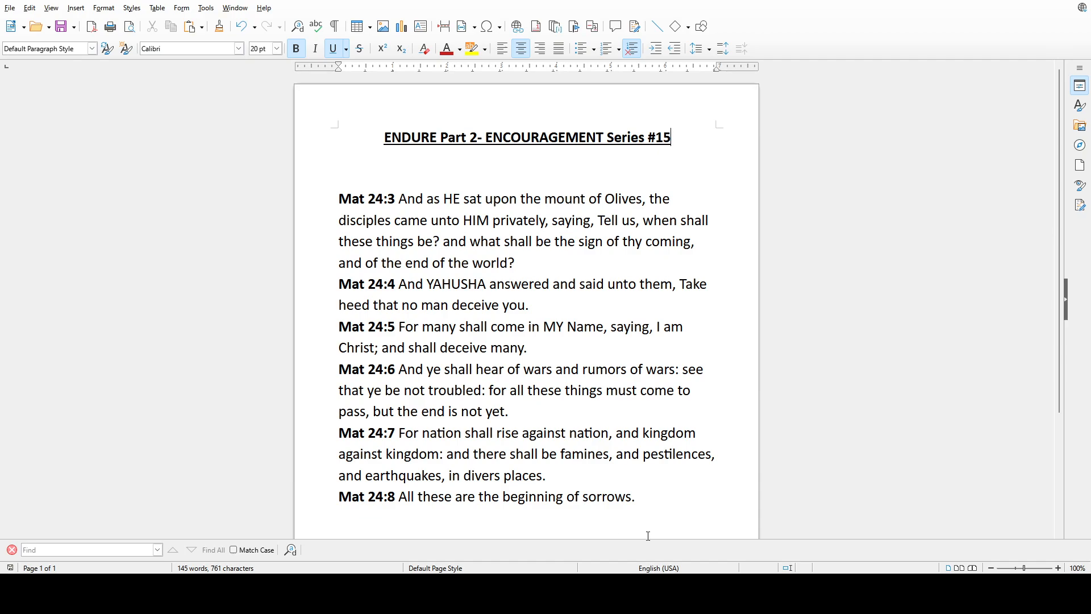
pyautogui.moveTo(657, 532)
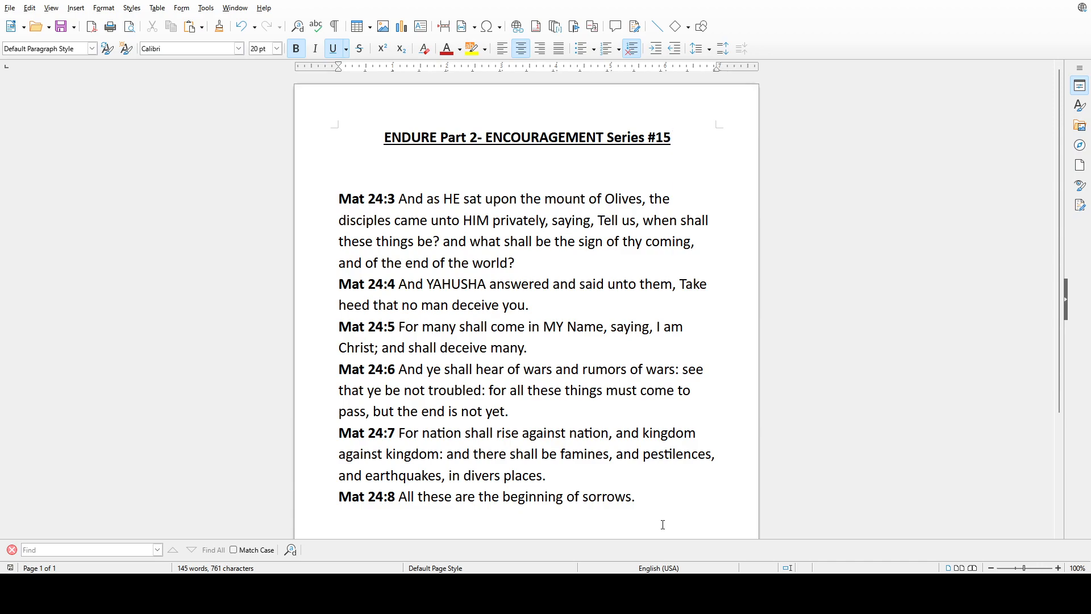
pyautogui.click(670, 136)
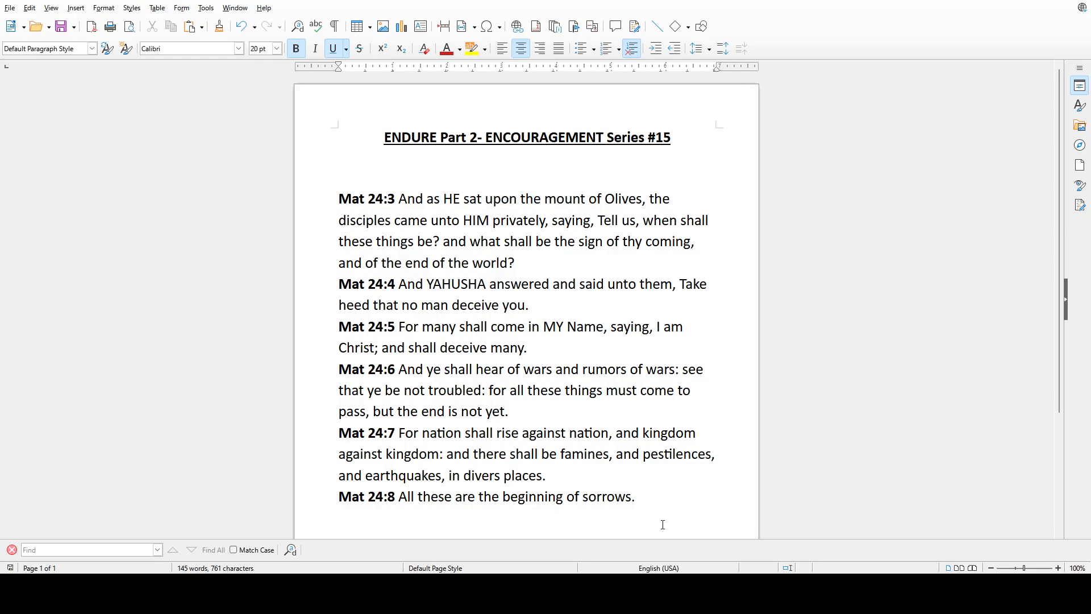
pyautogui.click(670, 137)
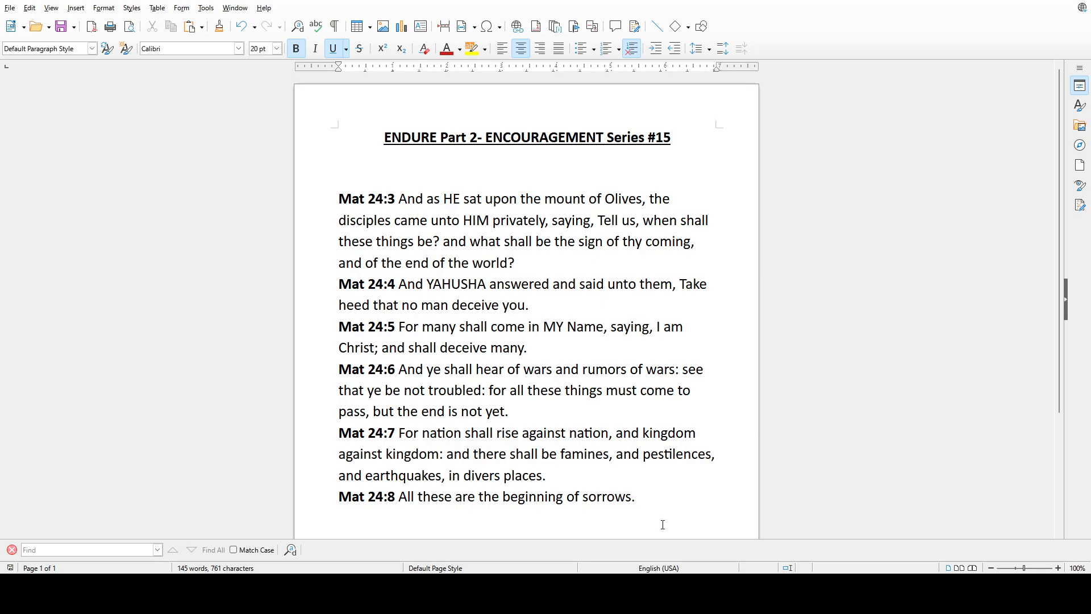
pyautogui.click(671, 137)
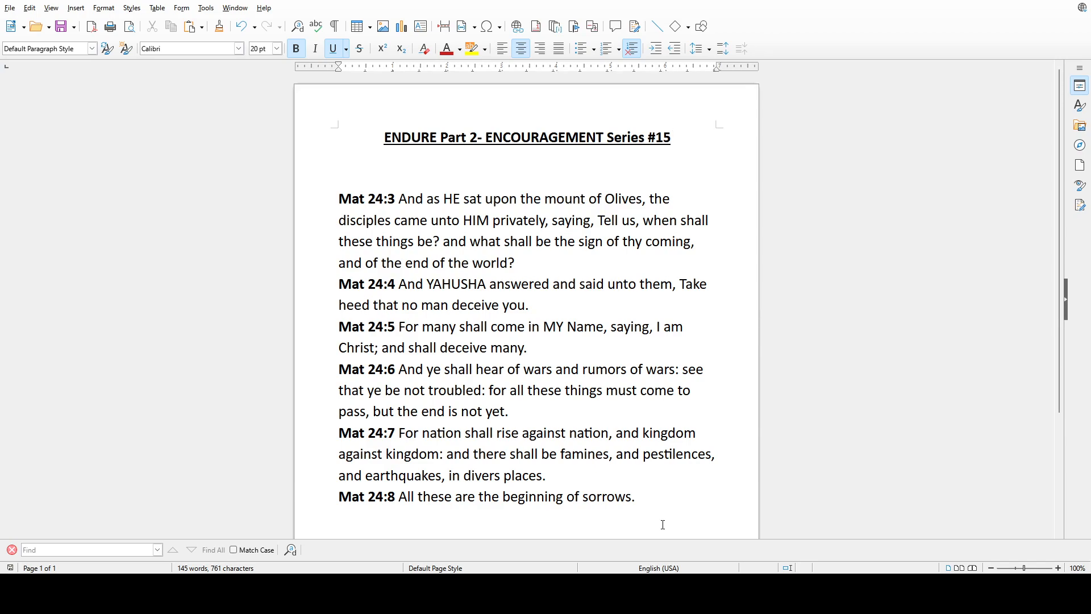
pyautogui.click(670, 138)
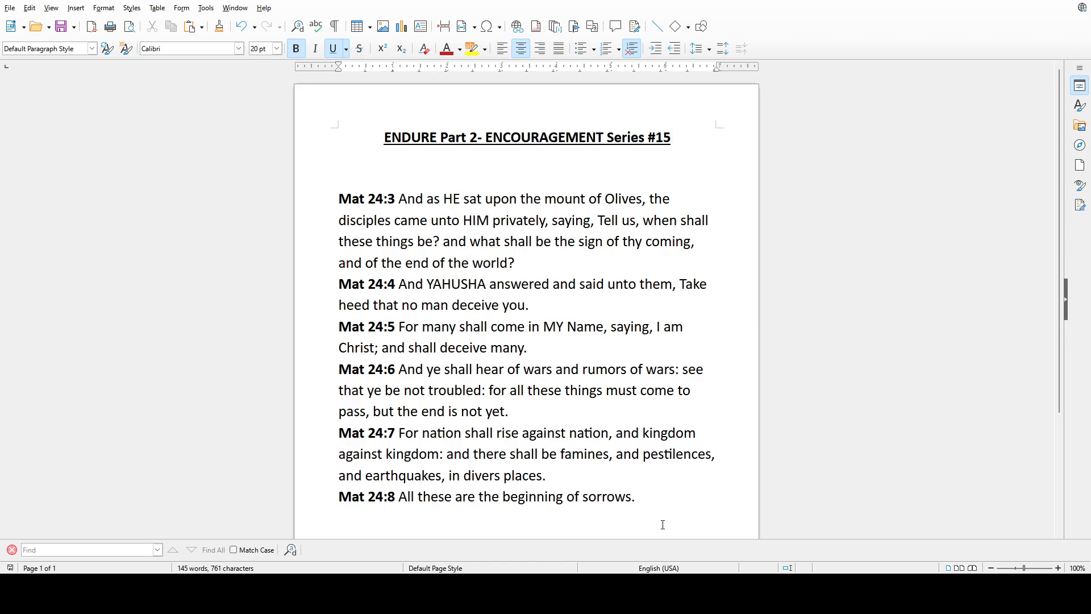
pyautogui.click(670, 138)
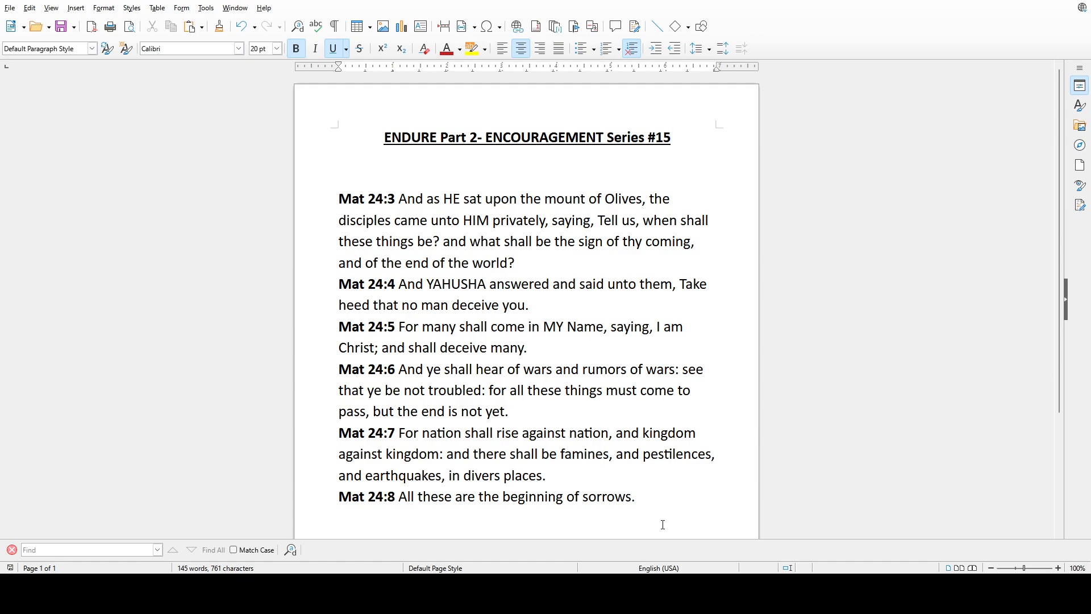
pyautogui.click(670, 137)
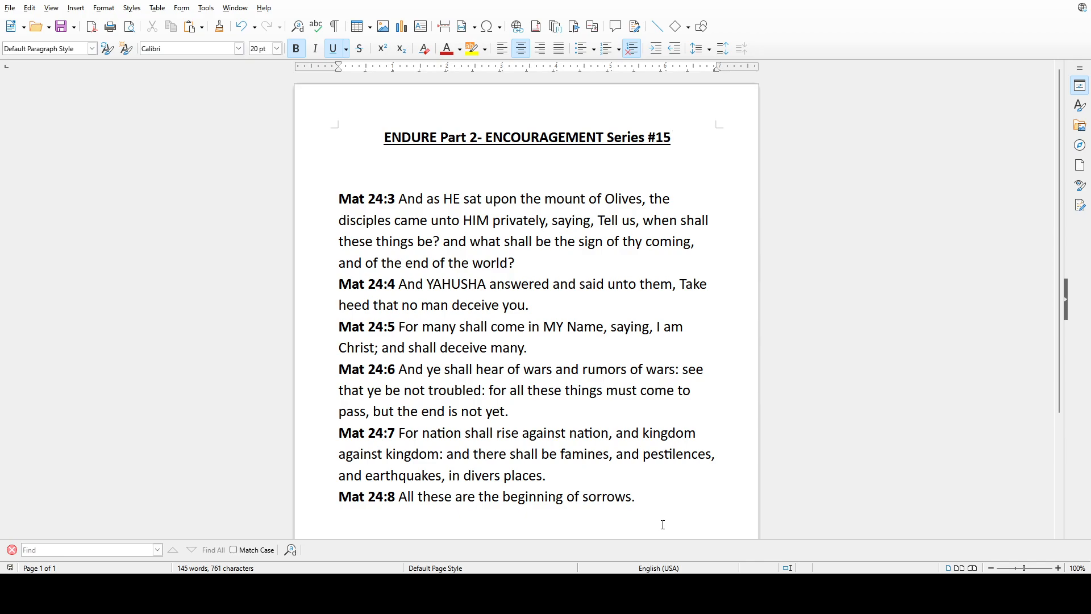
pyautogui.moveTo(665, 517)
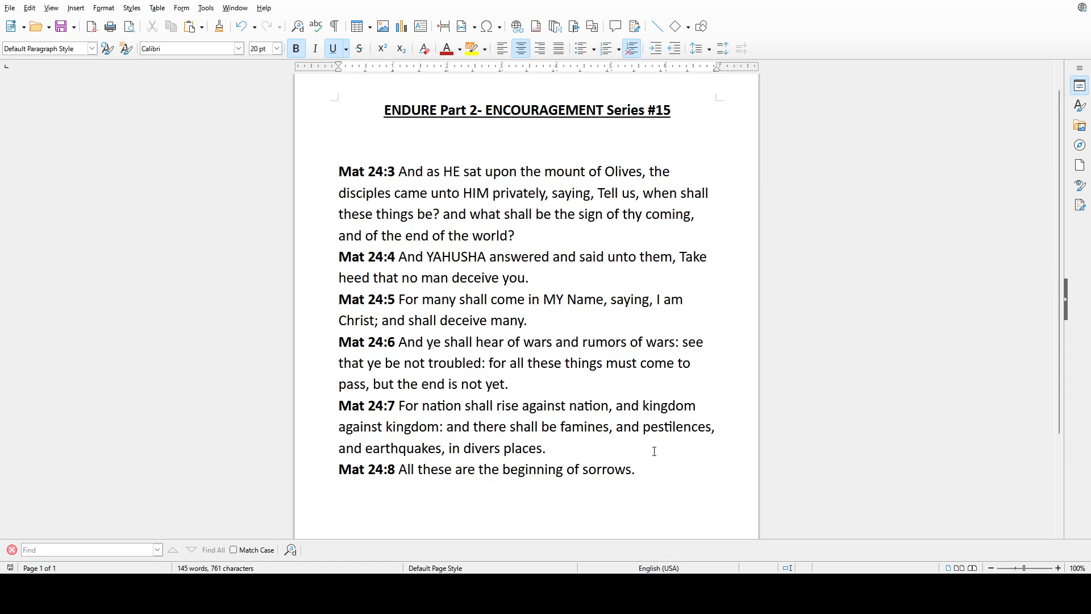
pyautogui.click(671, 110)
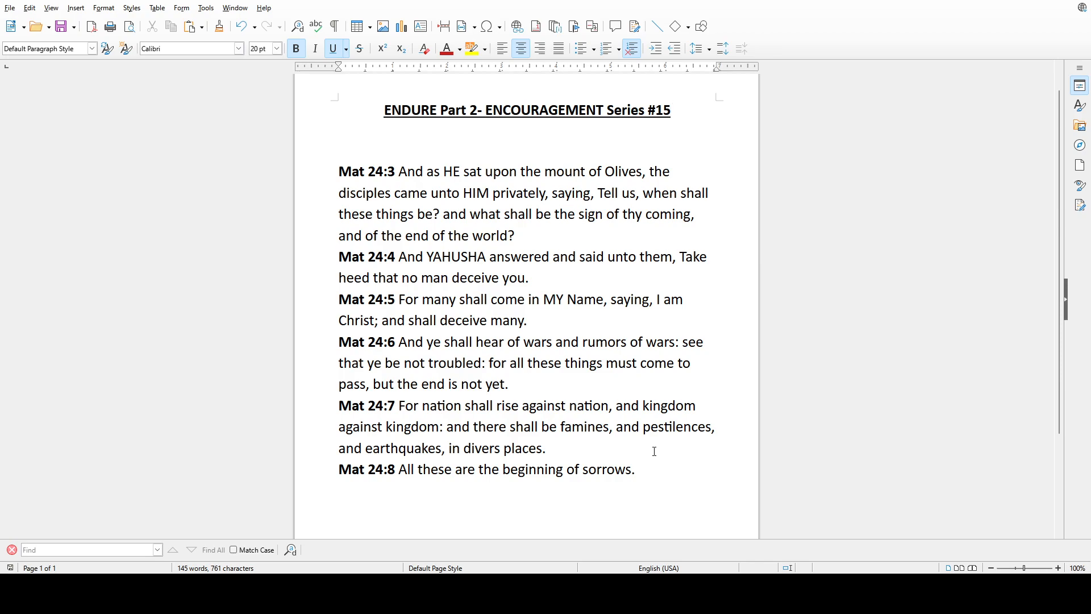
pyautogui.click(670, 110)
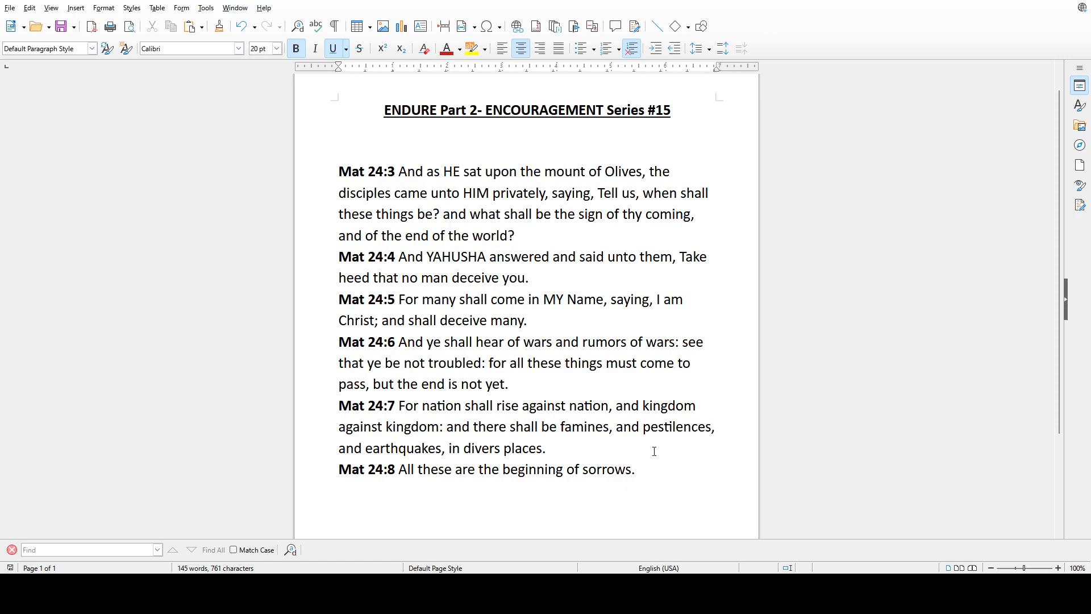
pyautogui.click(671, 110)
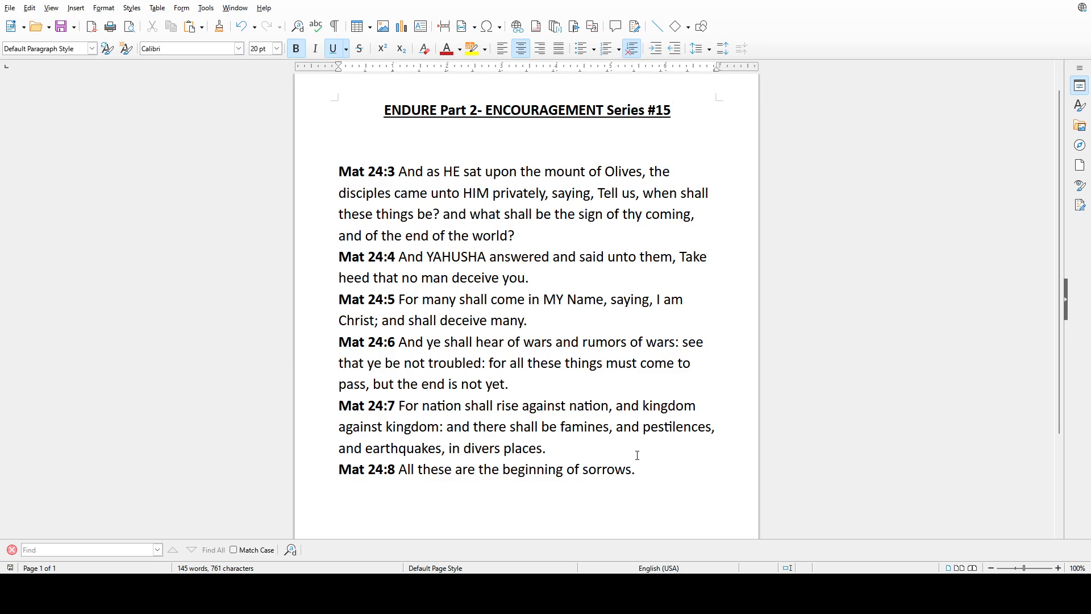
pyautogui.moveTo(655, 450)
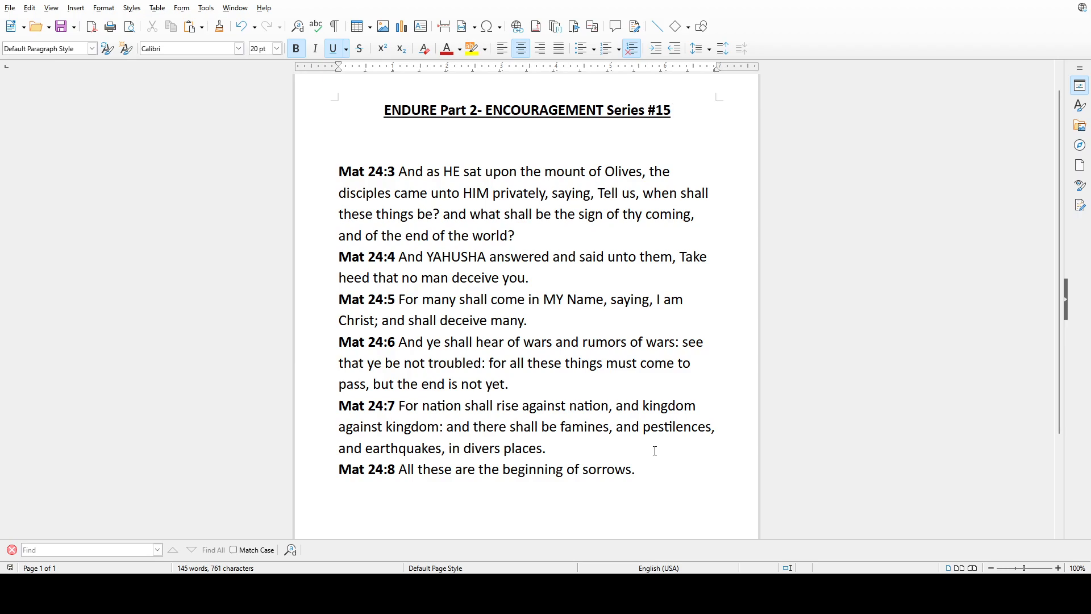
pyautogui.click(671, 110)
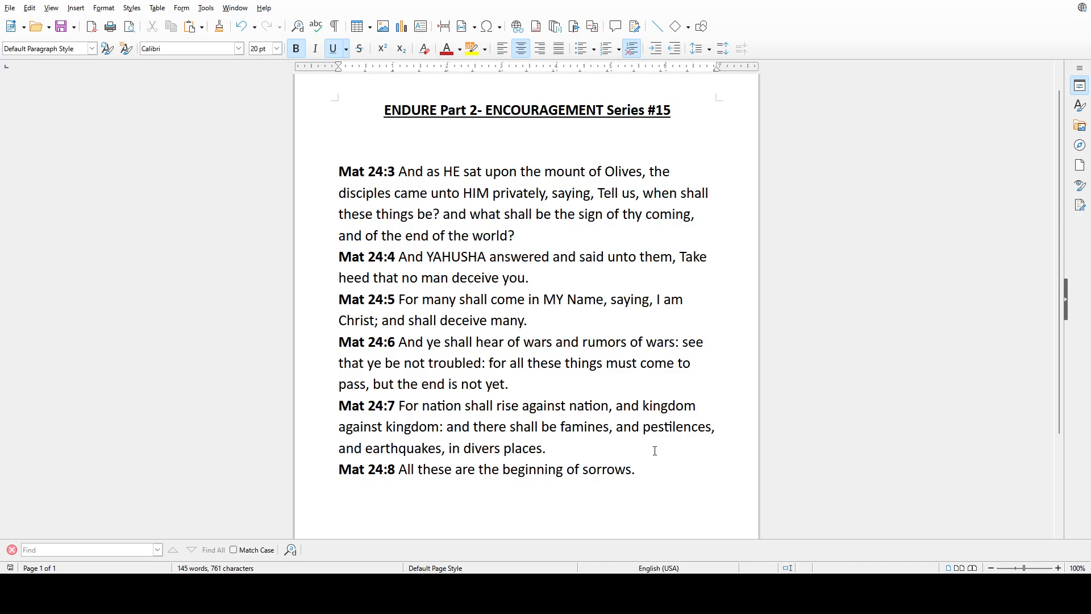
pyautogui.click(670, 110)
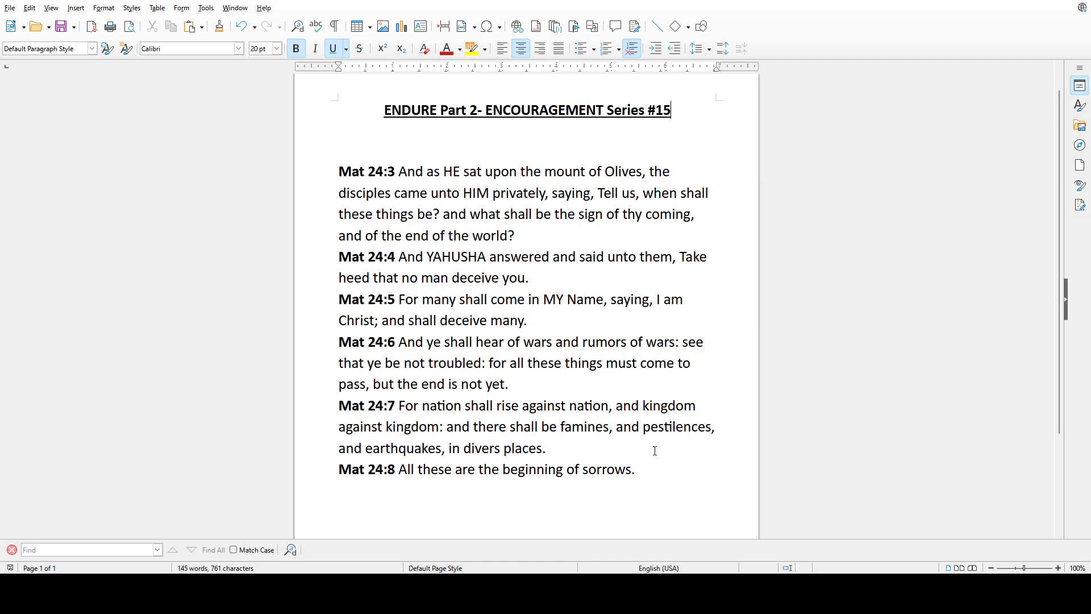